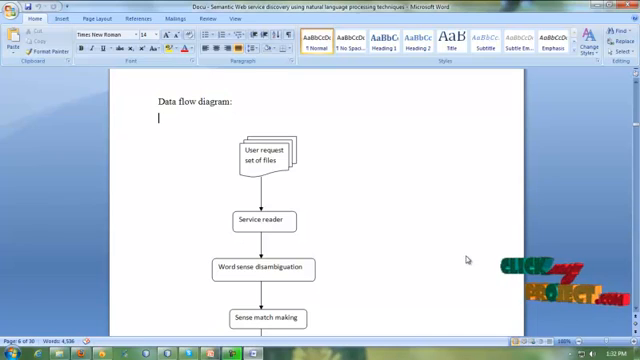
- Start the application from the splash screen and set 'job' as the user query
scroll(down, 3)
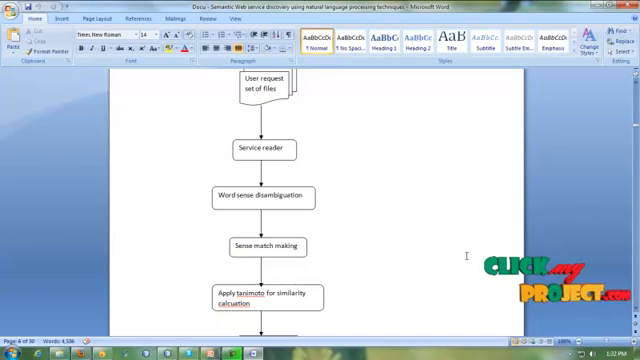
scroll(down, 3)
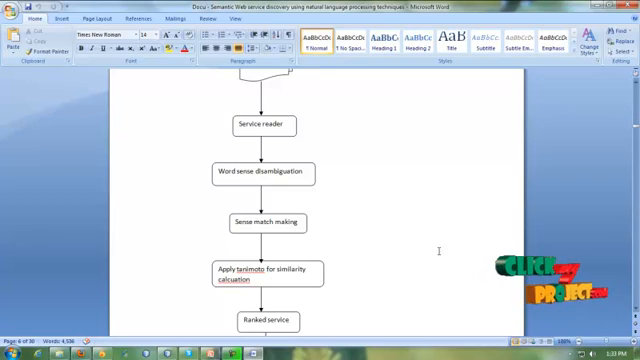
scroll(down, 3)
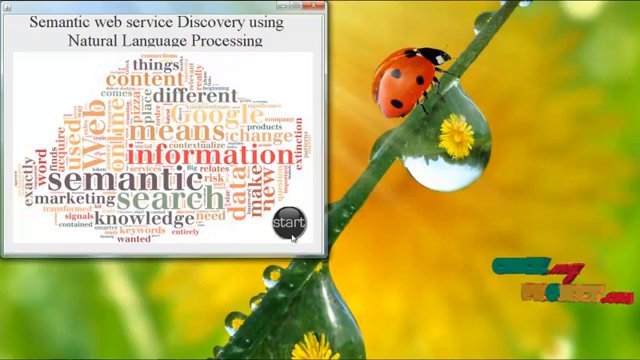
click(288, 224)
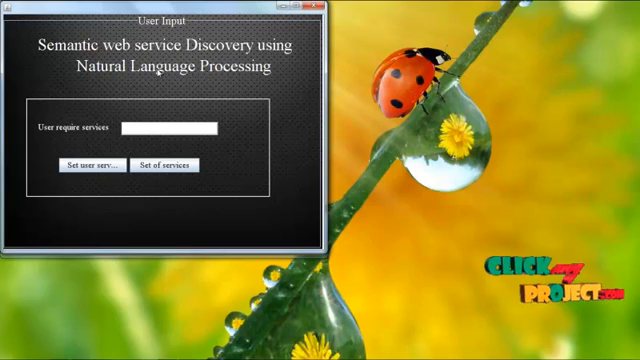
text(jo)
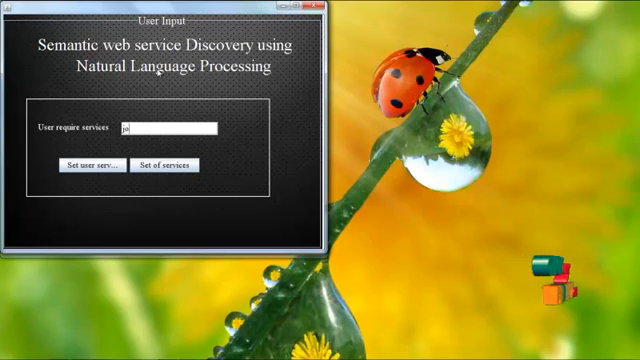
text(b)
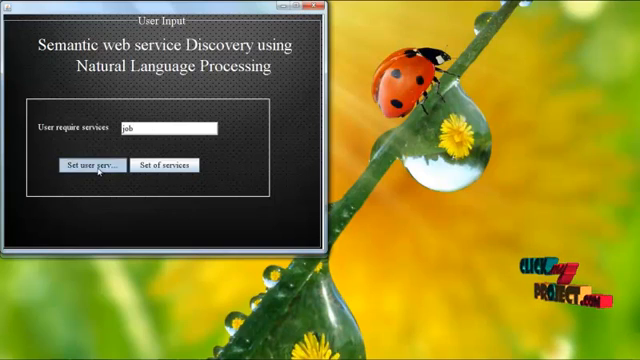
click(88, 164)
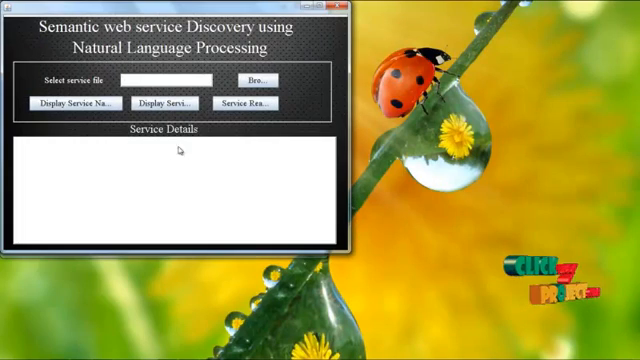
- Browse for a service file and load it into the Service Content window
click(252, 80)
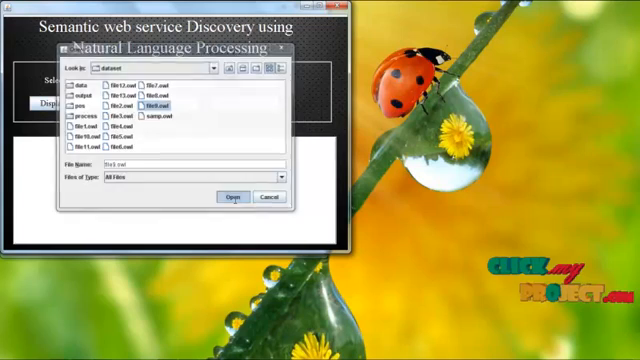
click(234, 196)
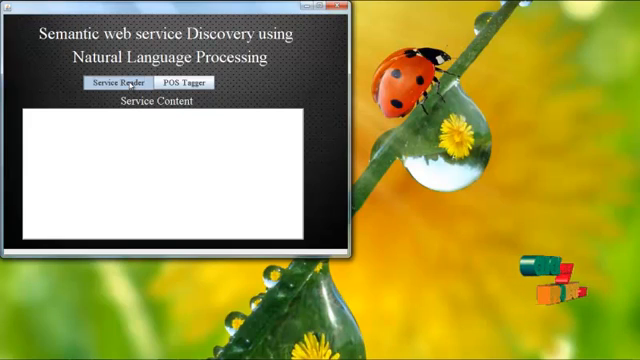
- Proceed from Service Content to the Service Extraction / Word Sense window
click(114, 84)
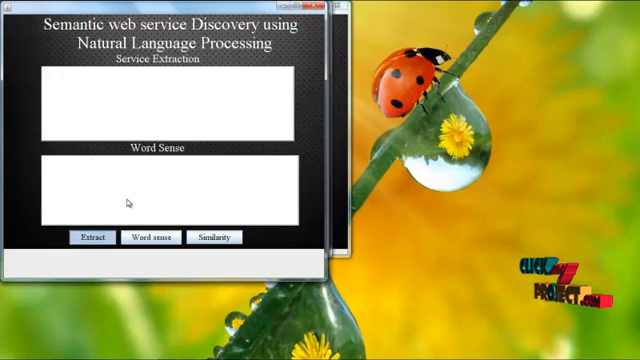
- Extract the service terms and find their word senses, reaching the Similarity value window
click(88, 236)
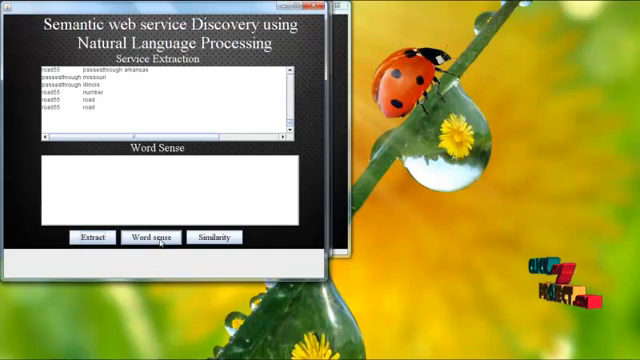
click(152, 236)
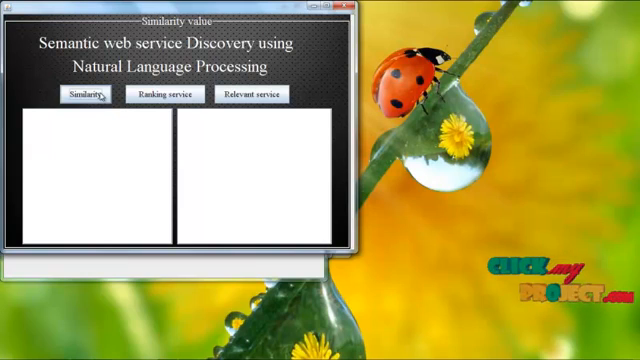
- Compute similarity values, advancing to the Relevant services window
click(80, 94)
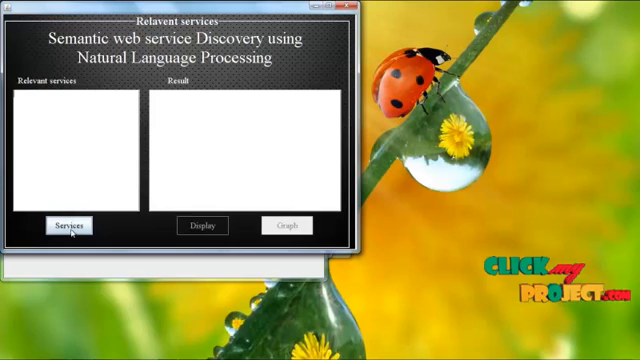
- List relevant services with similarity scores and show their URLs and descriptions
click(68, 224)
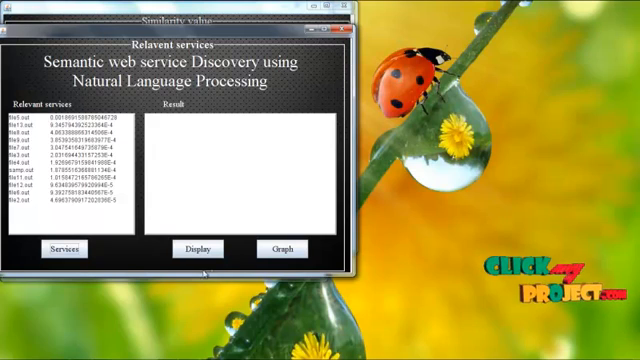
click(200, 248)
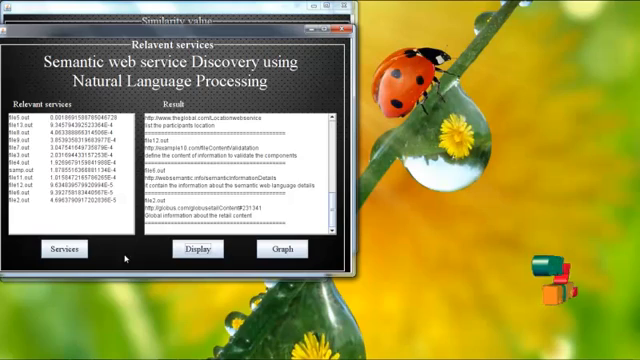